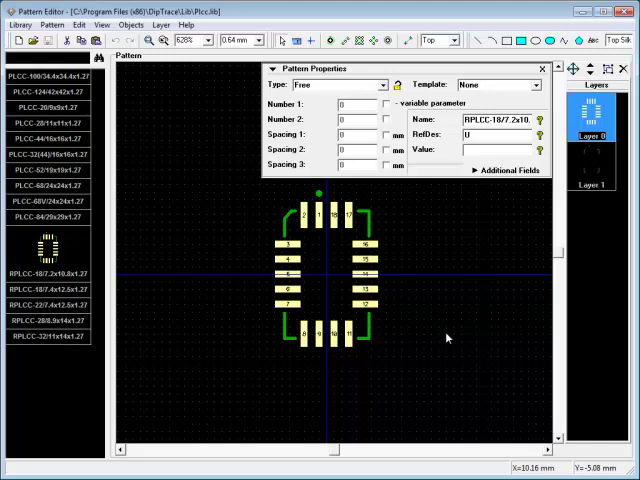
Add a new empty Untitled pattern to the PLCC library
{"action": "left_click", "coordinate": [52, 24]}
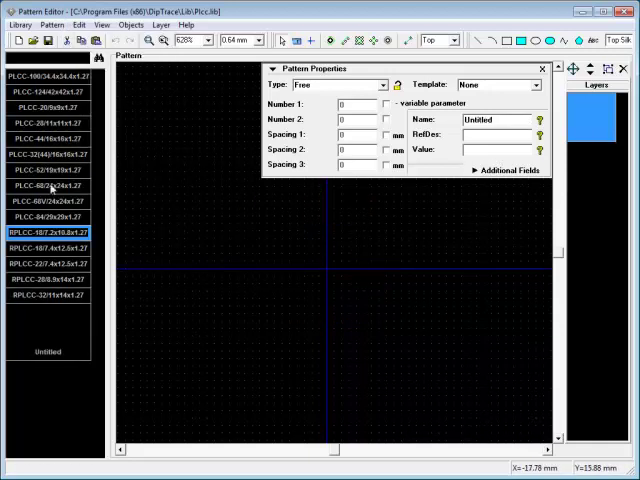
{"action": "mouse_move", "coordinate": [44, 342]}
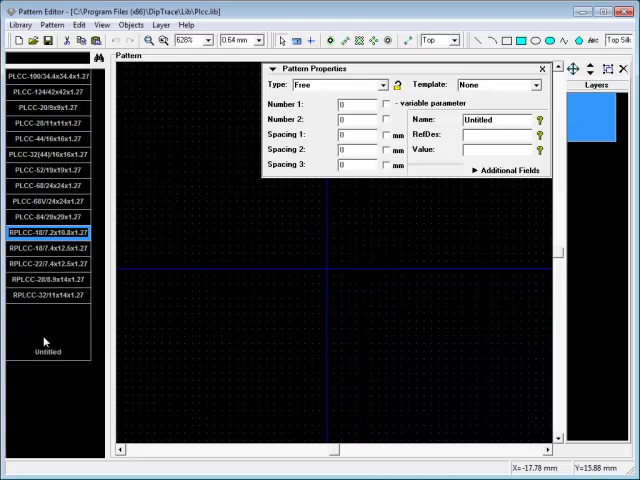
{"action": "mouse_move", "coordinate": [416, 168]}
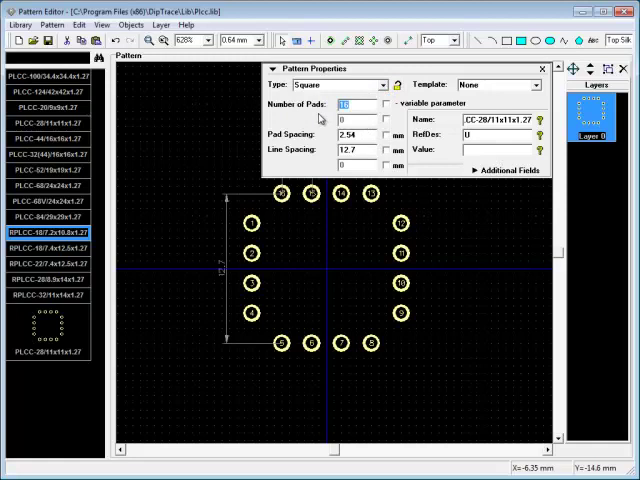
Define a Square pattern of 28 pads with pad spacing 1.27 and line spacing 11.2
{"action": "type", "text": "28"}
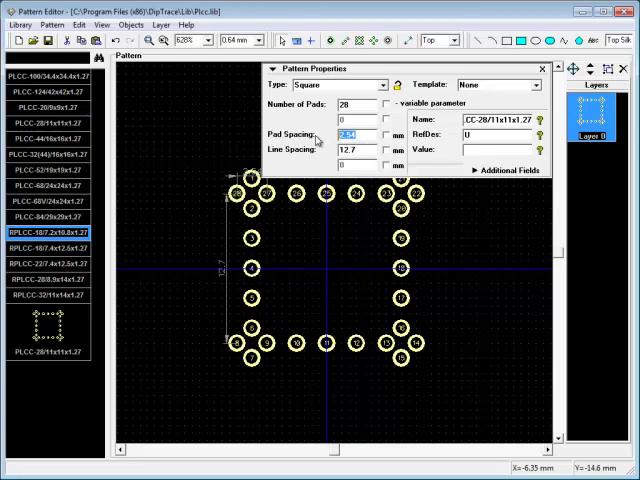
{"action": "type", "text": "1.27"}
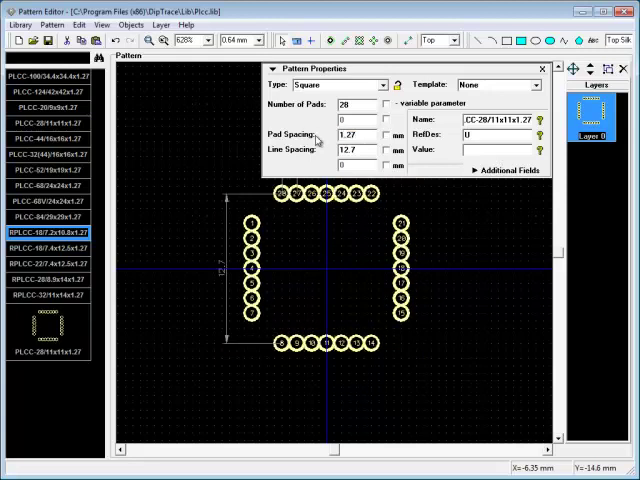
{"action": "type", "text": "11."}
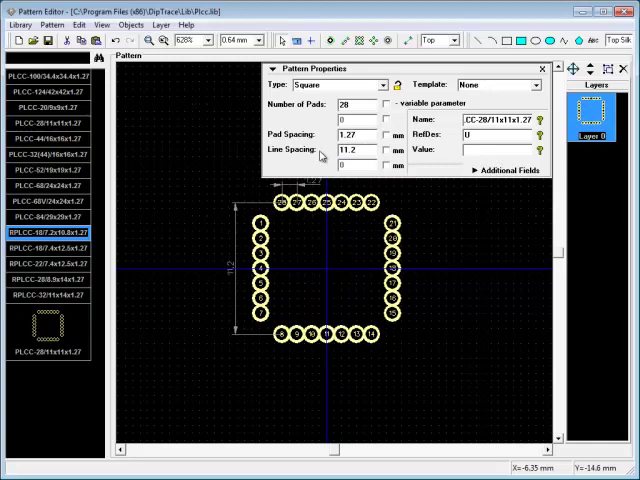
{"action": "left_click", "coordinate": [52, 24]}
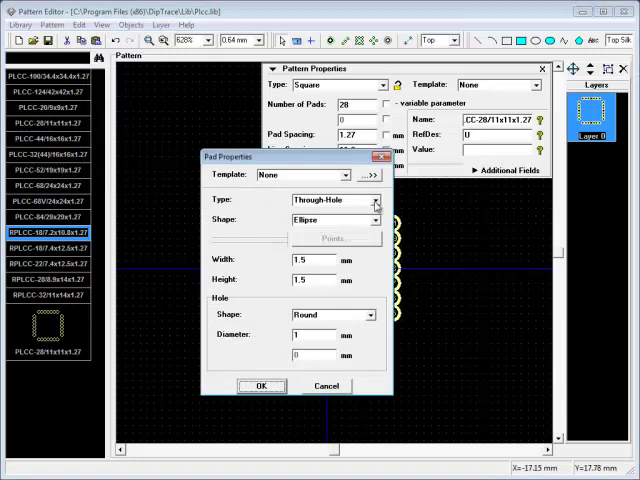
Make the pads Surface type, Rectangle shape, 0.6 wide by 2.0 high
{"action": "left_click", "coordinate": [374, 200]}
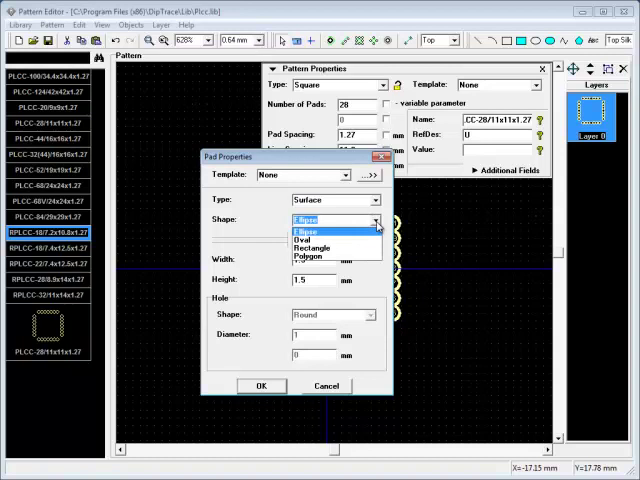
{"action": "left_click", "coordinate": [314, 248]}
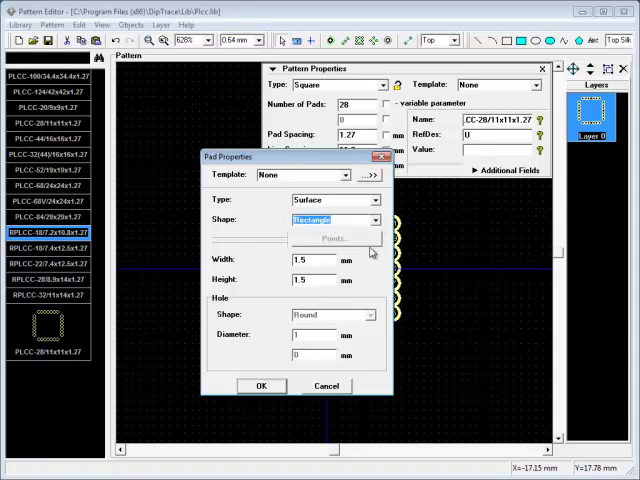
{"action": "left_click", "coordinate": [312, 260]}
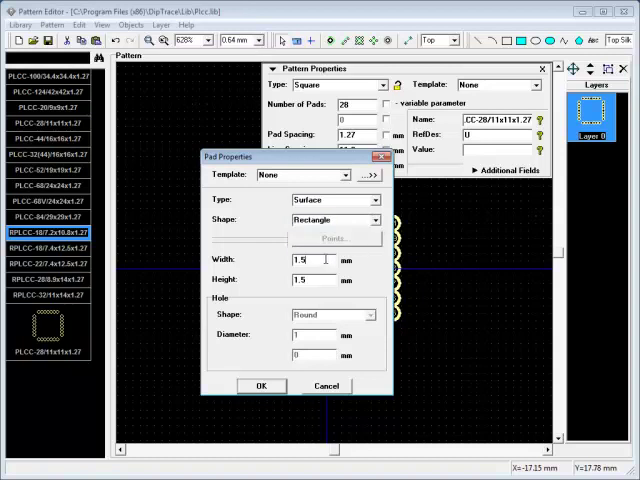
{"action": "type", "text": "0.6"}
{"action": "left_click", "coordinate": [314, 280]}
{"action": "type", "text": "2.2"}
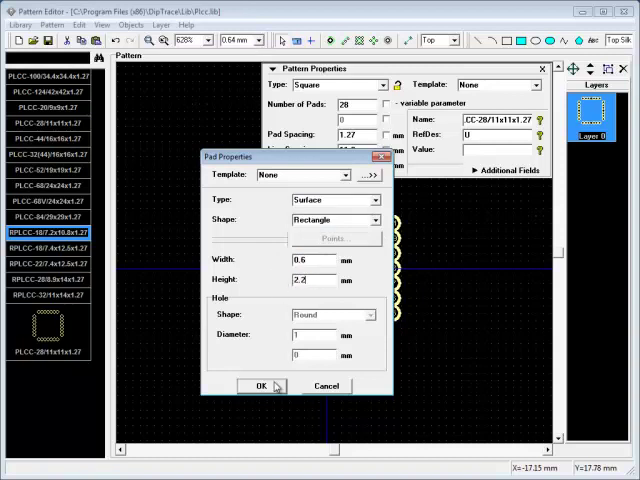
{"action": "left_click", "coordinate": [262, 386]}
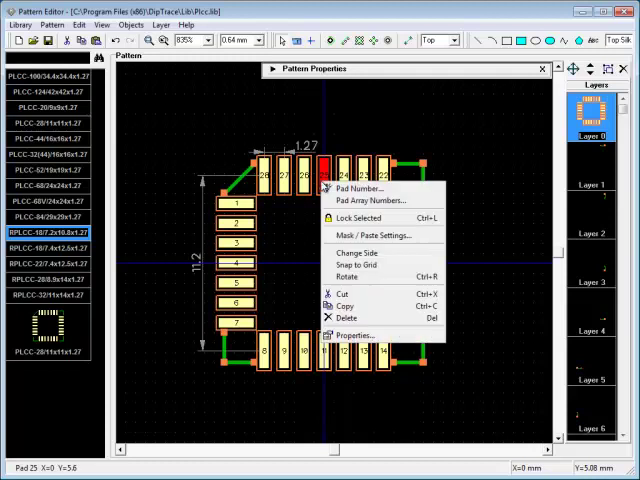
Renumber the pad array by Contour, counter-clockwise, first pad 1, step 1
{"action": "left_click", "coordinate": [368, 188]}
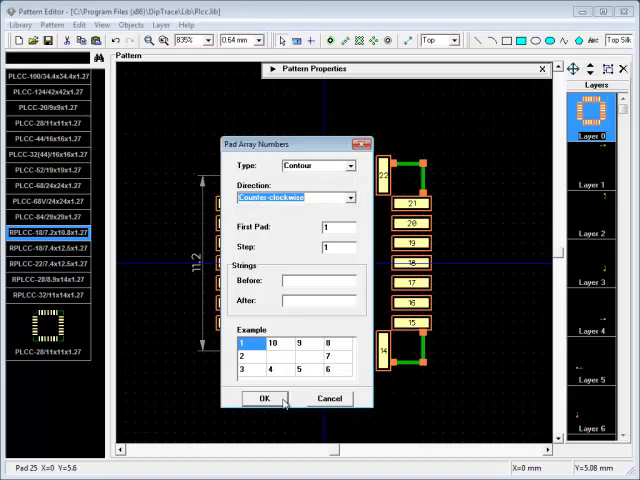
{"action": "left_click", "coordinate": [264, 398]}
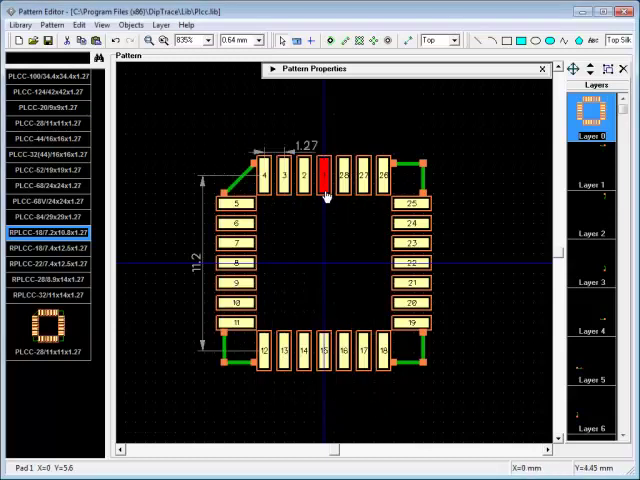